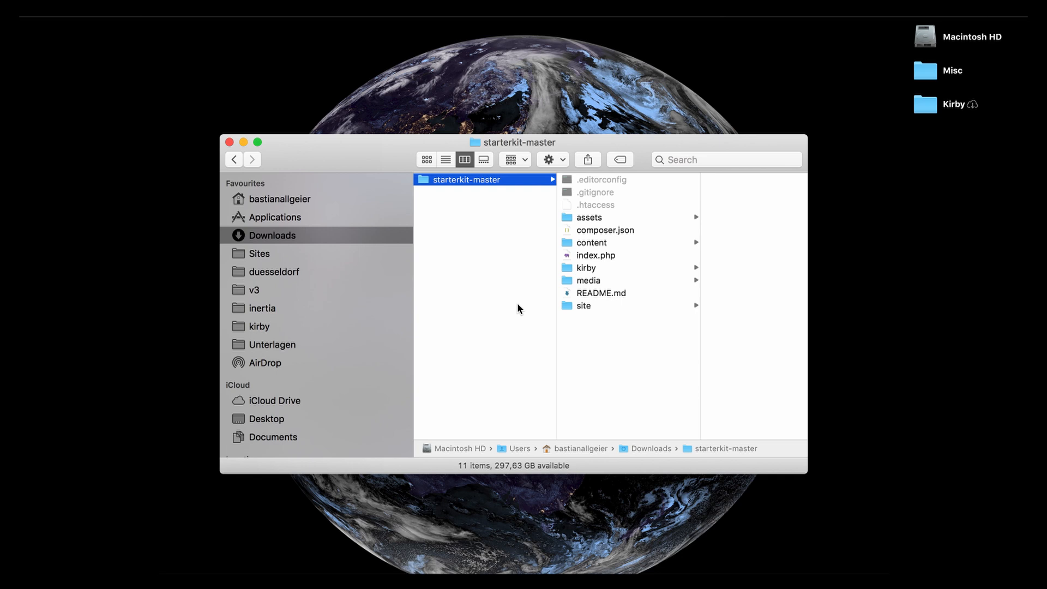
mouse_move(613, 218)
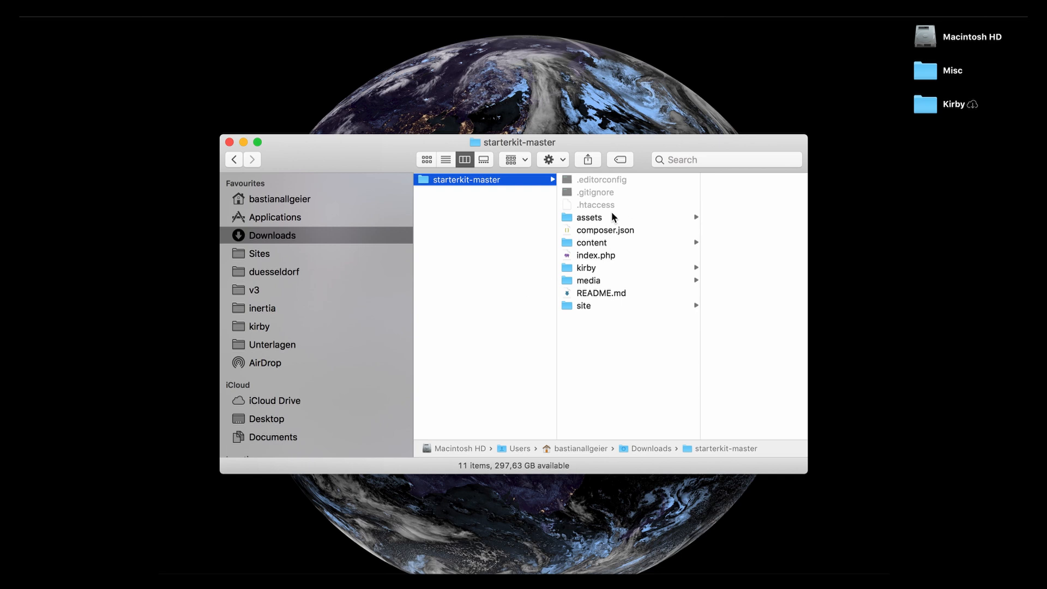
mouse_move(607, 232)
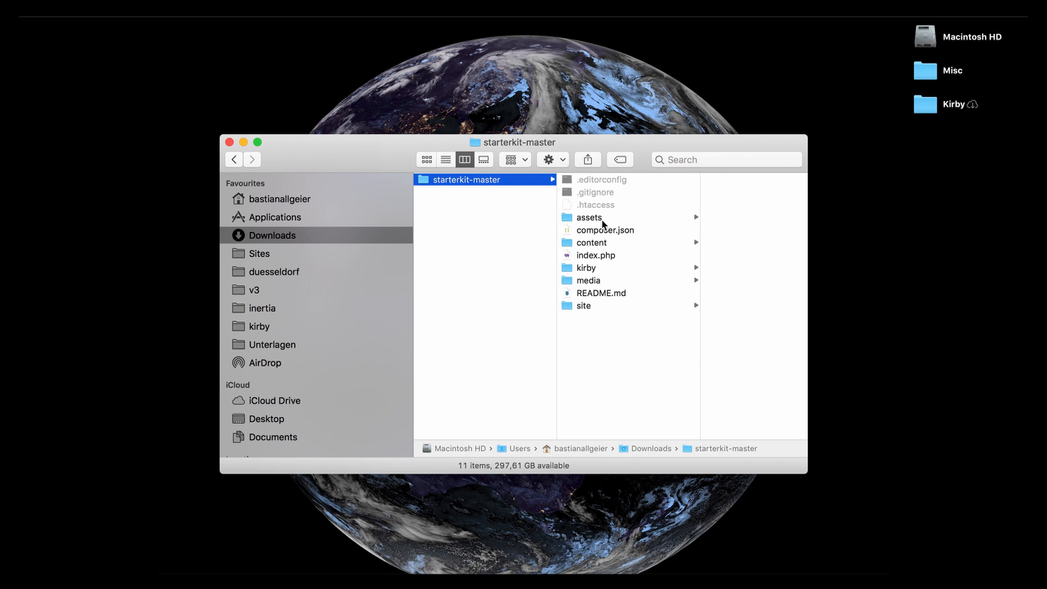
Step: Open starterkit-master's assets folder in column view to reveal its single css folder
click(589, 217)
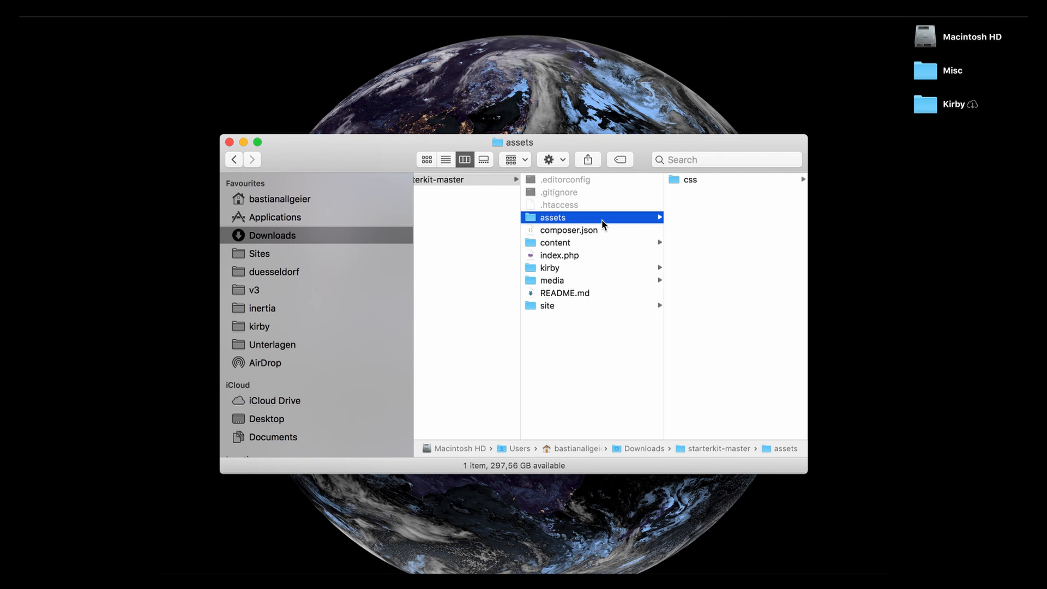
mouse_move(591, 247)
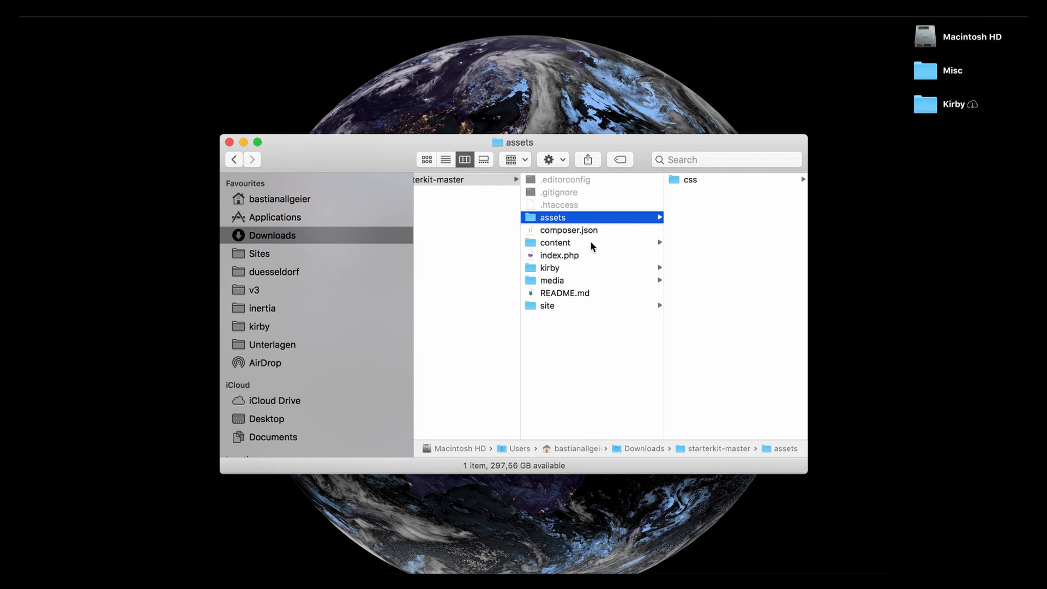
Step: Open the content folder to list 1_photography, 2_notes, 3_about, error, home, sandbox and site.txt
click(555, 243)
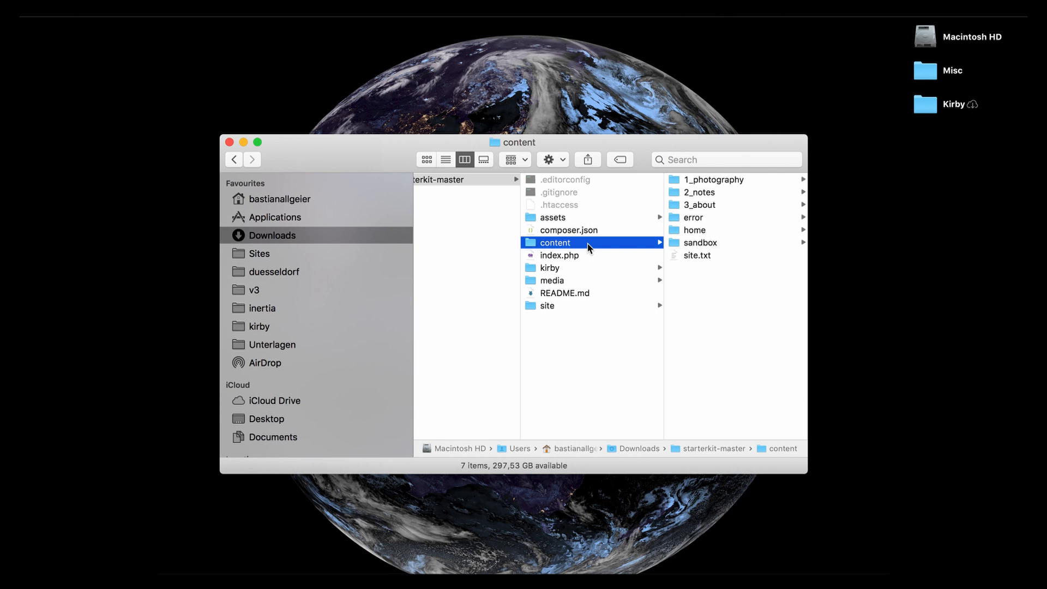
mouse_move(662, 220)
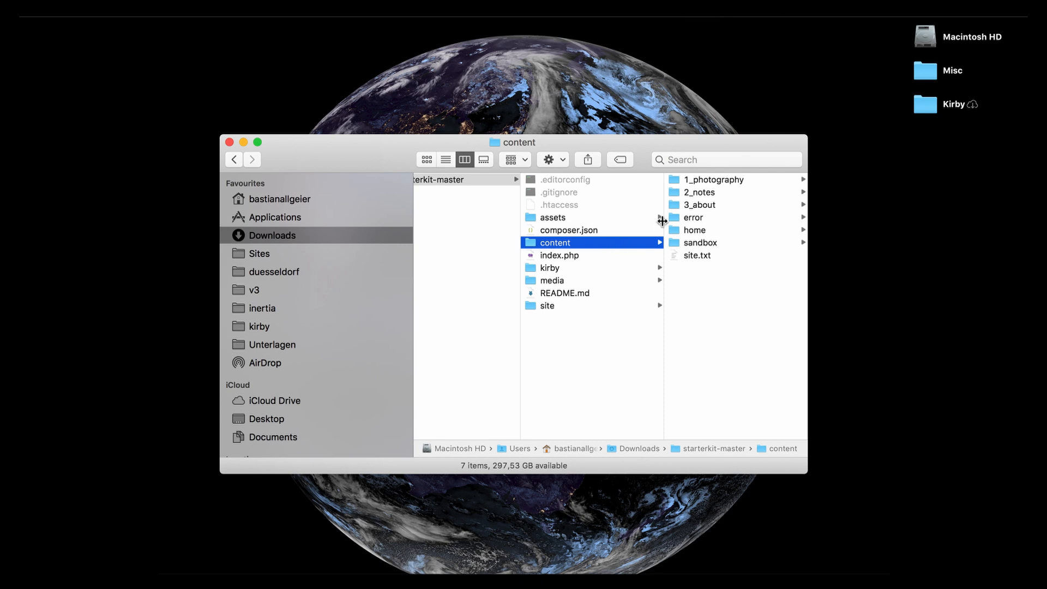
mouse_move(725, 271)
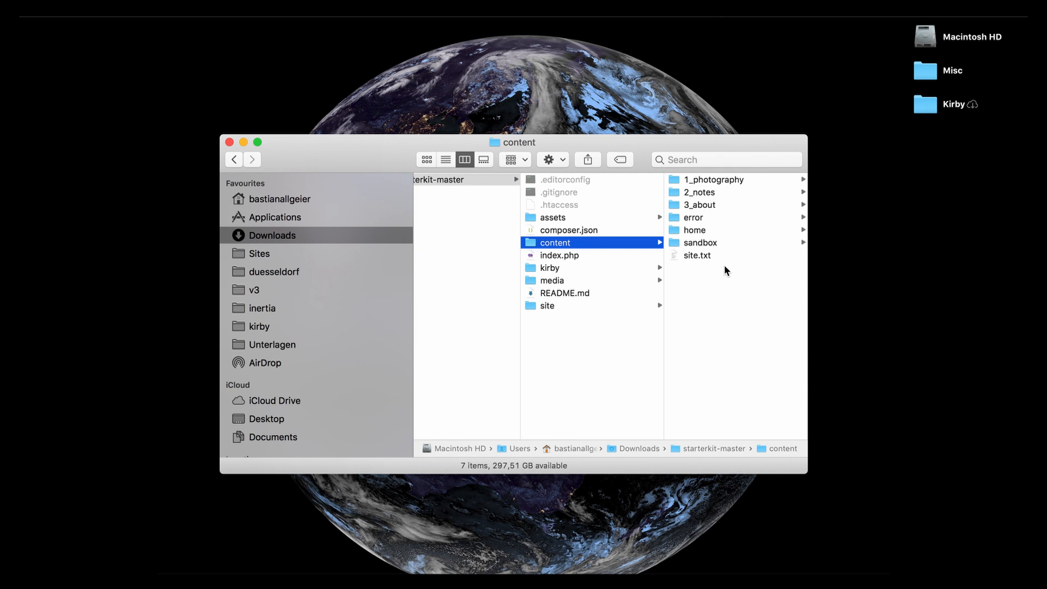
mouse_move(722, 267)
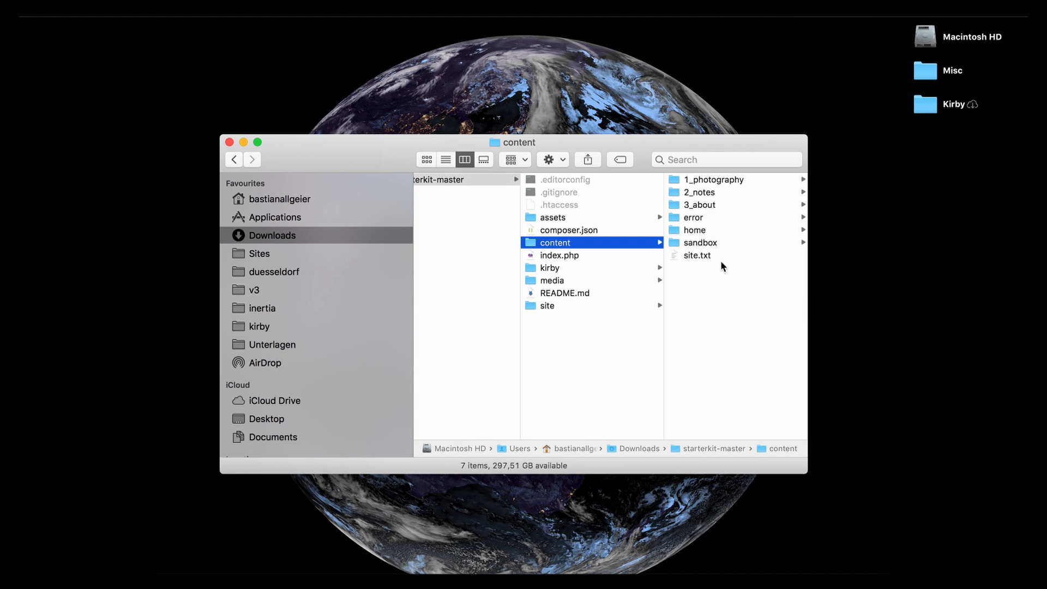
mouse_move(677, 259)
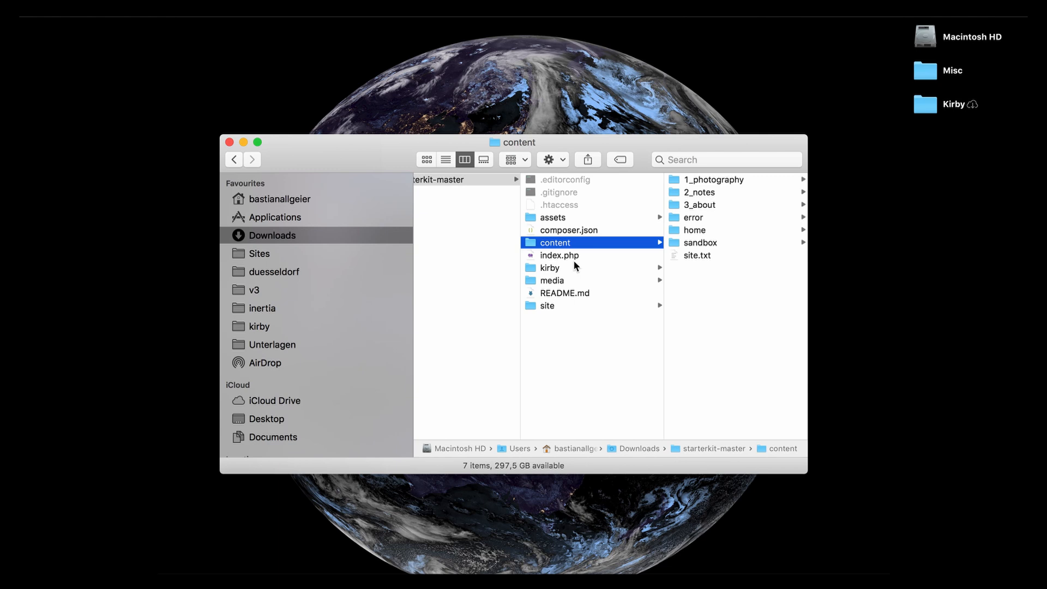
mouse_move(581, 289)
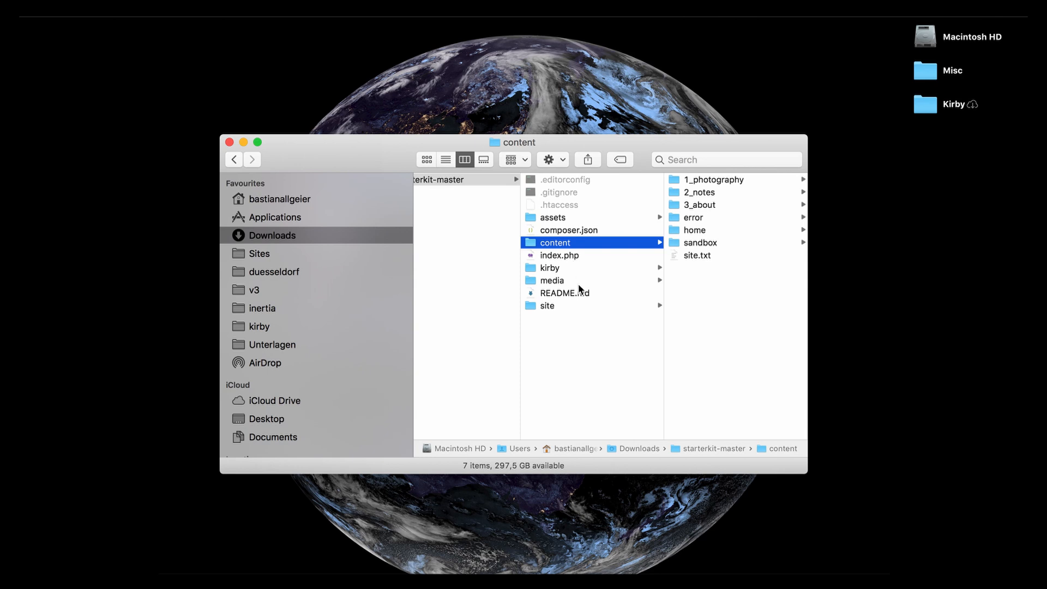
Step: Open the kirby folder to show its 16 items, including bootstrap.php, config and src
click(550, 268)
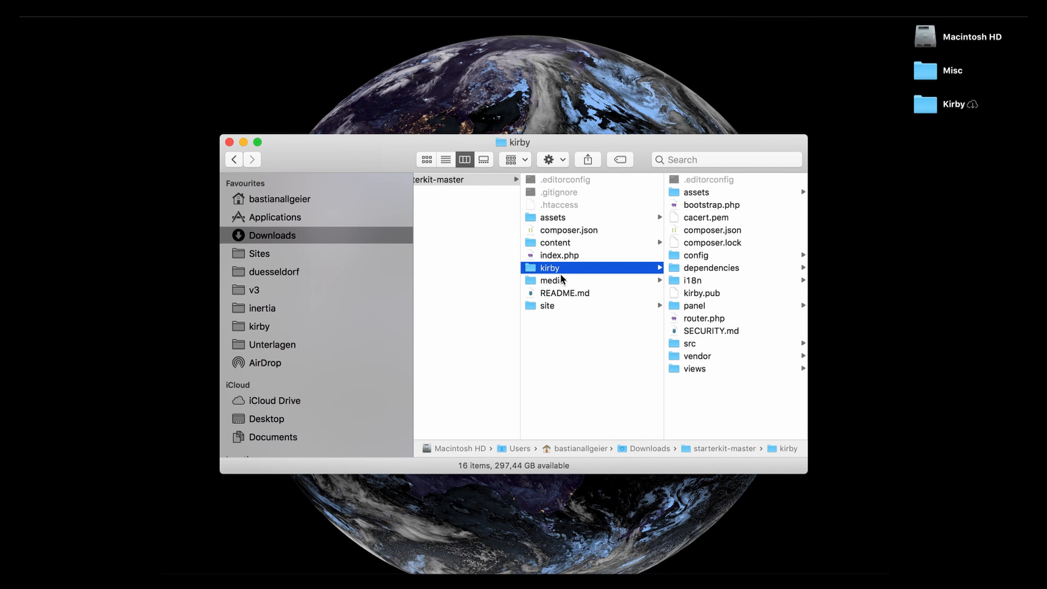
mouse_move(570, 285)
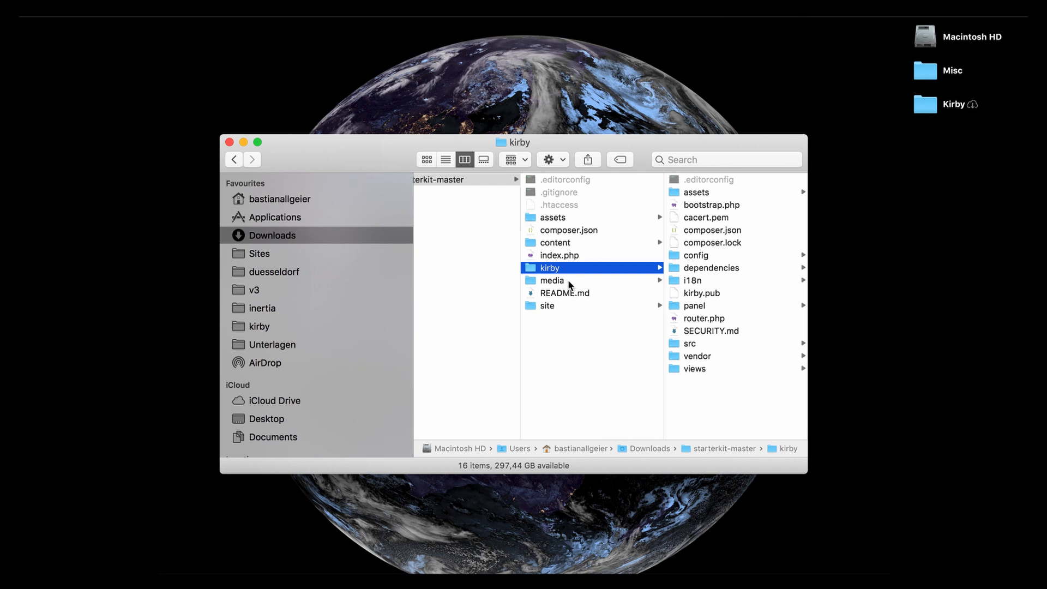
Step: Open the media folder to reveal its two folders, pages and panel
click(551, 280)
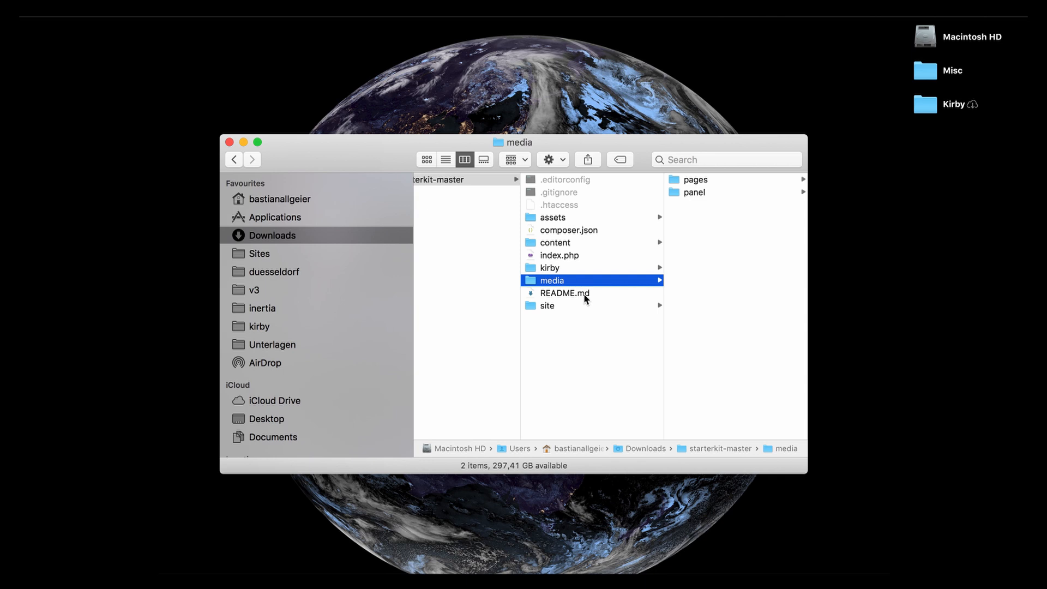
mouse_move(689, 183)
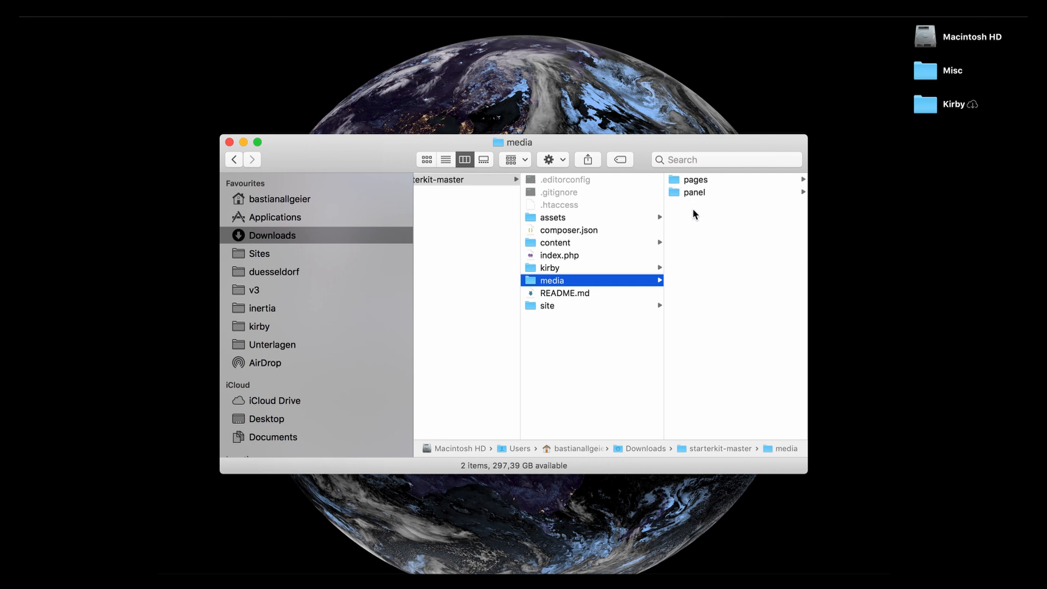
mouse_move(602, 269)
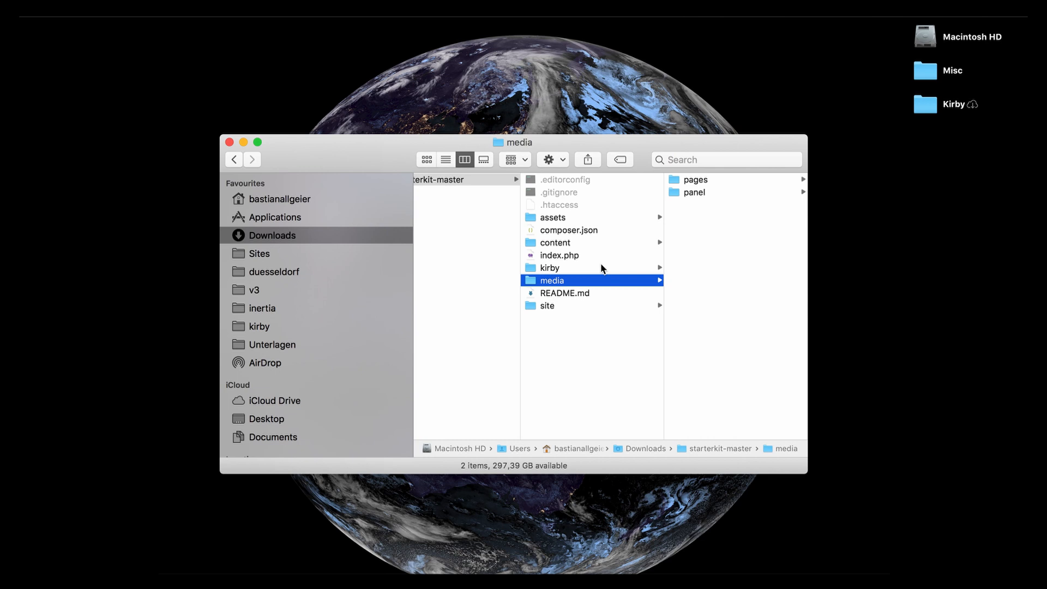
Step: Open the site folder to list its ten subfolders, from accounts to templates
click(547, 305)
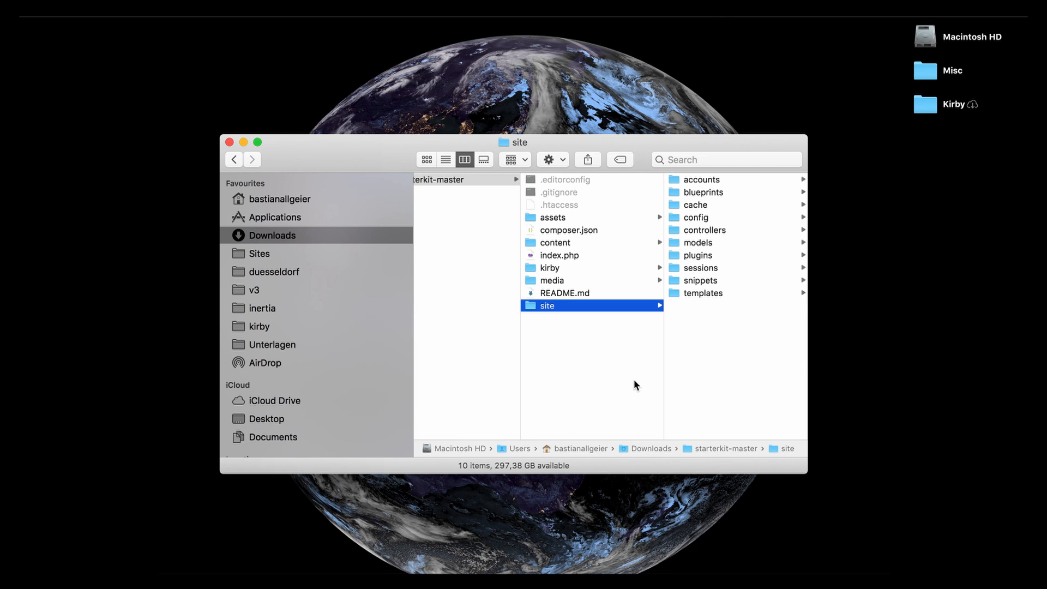
mouse_move(723, 326)
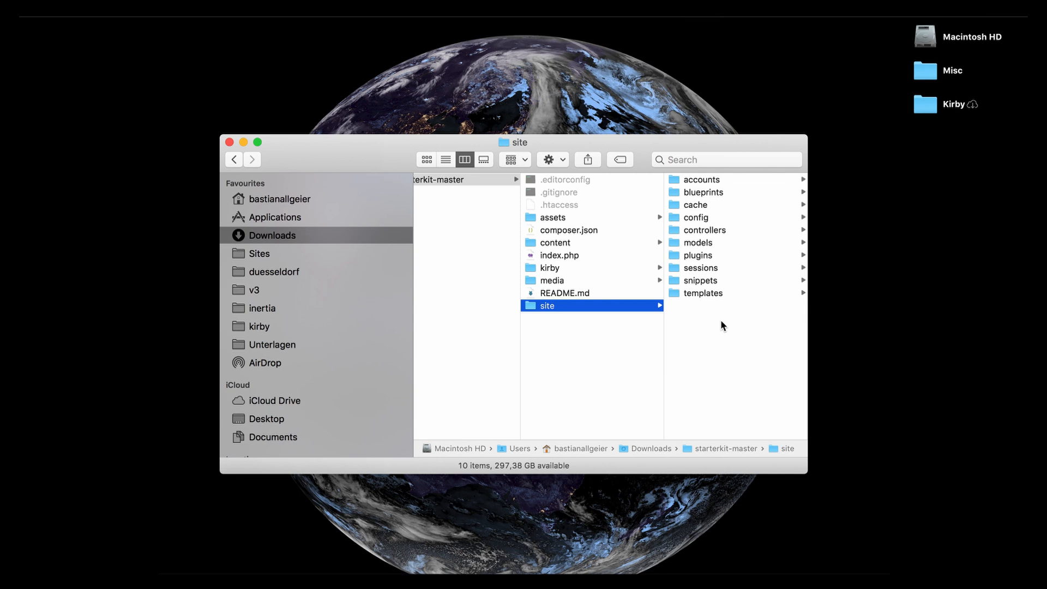
mouse_move(721, 303)
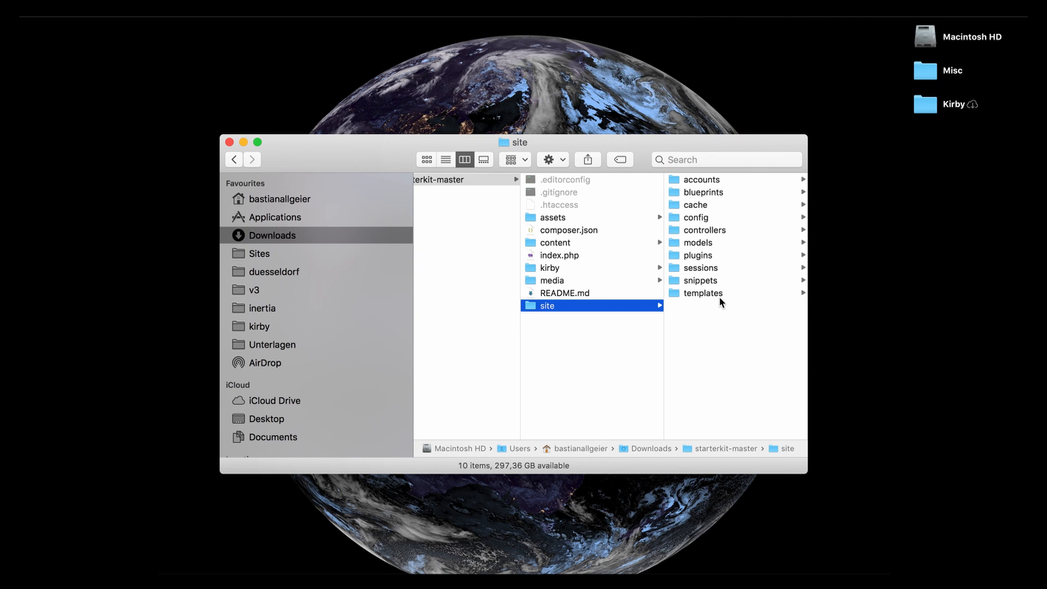
mouse_move(714, 288)
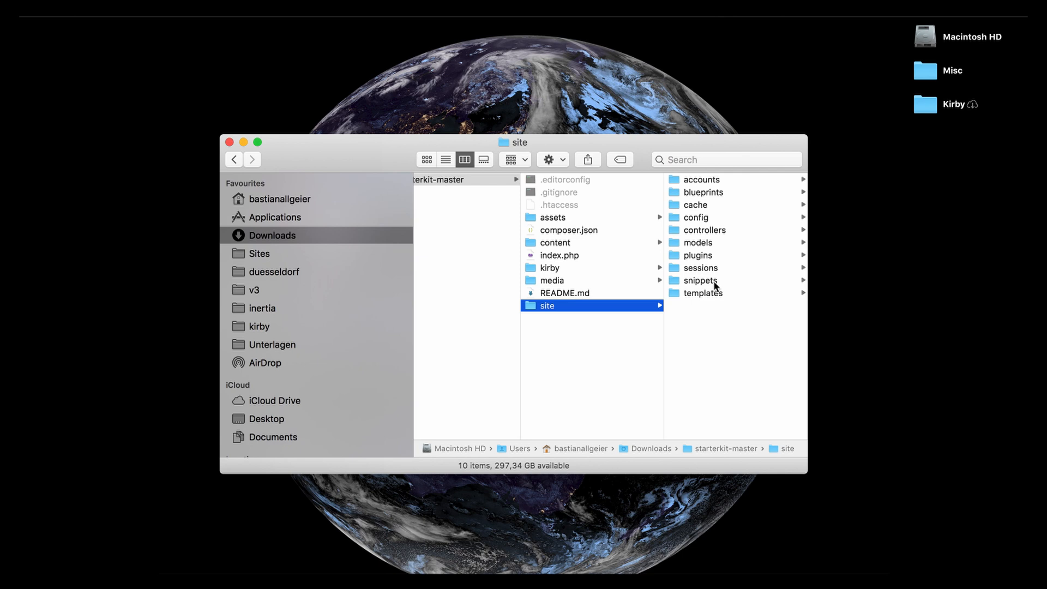
mouse_move(711, 232)
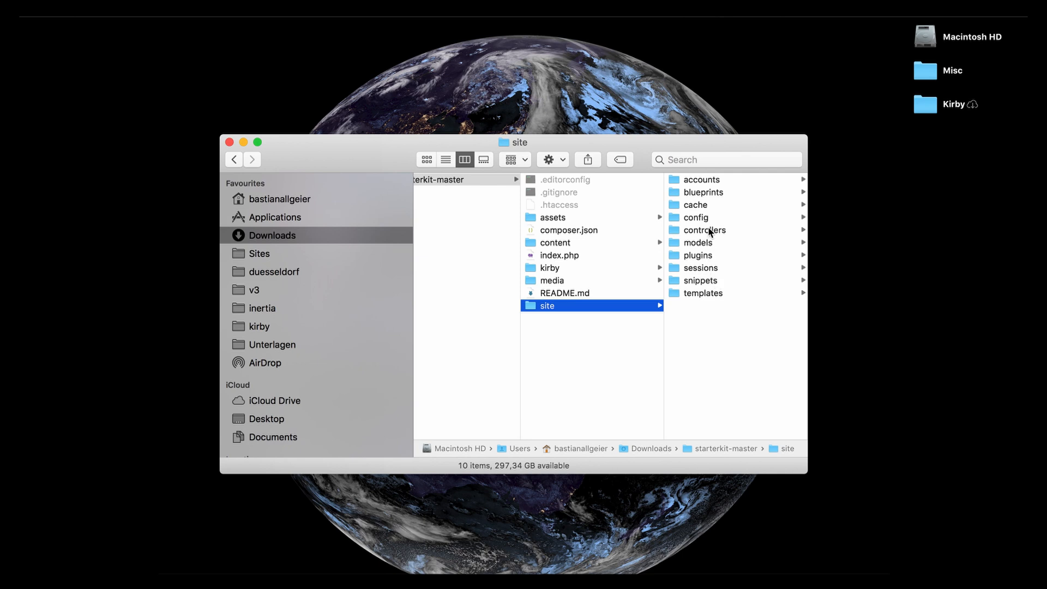
mouse_move(711, 212)
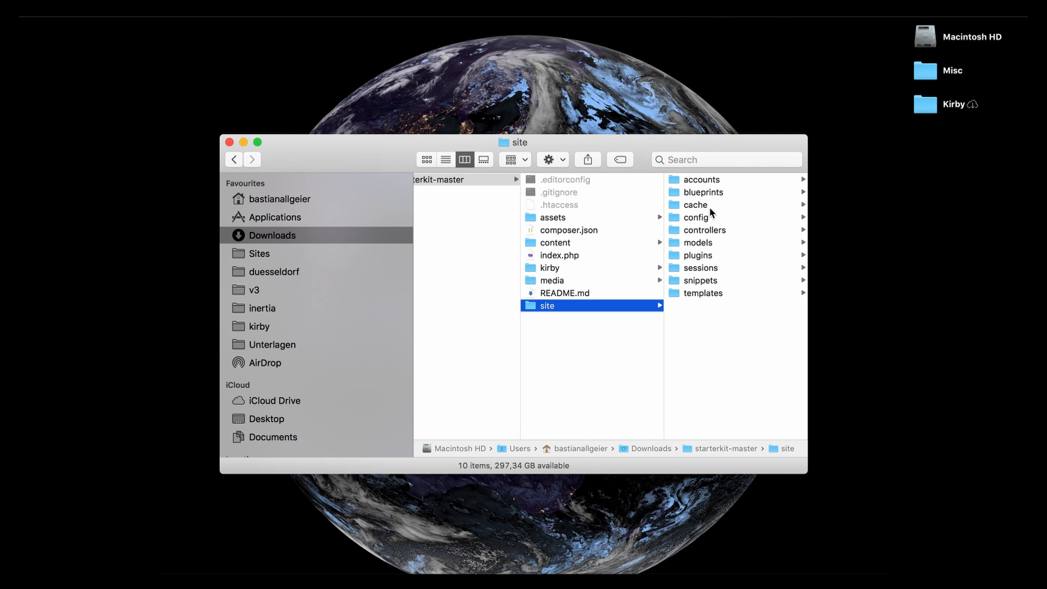
mouse_move(731, 296)
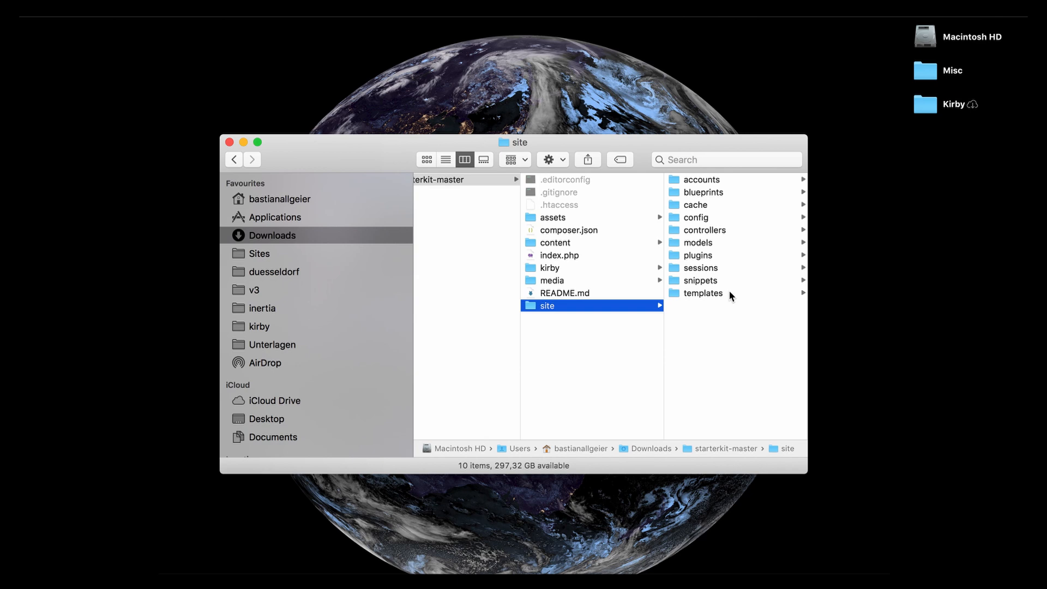
mouse_move(568, 400)
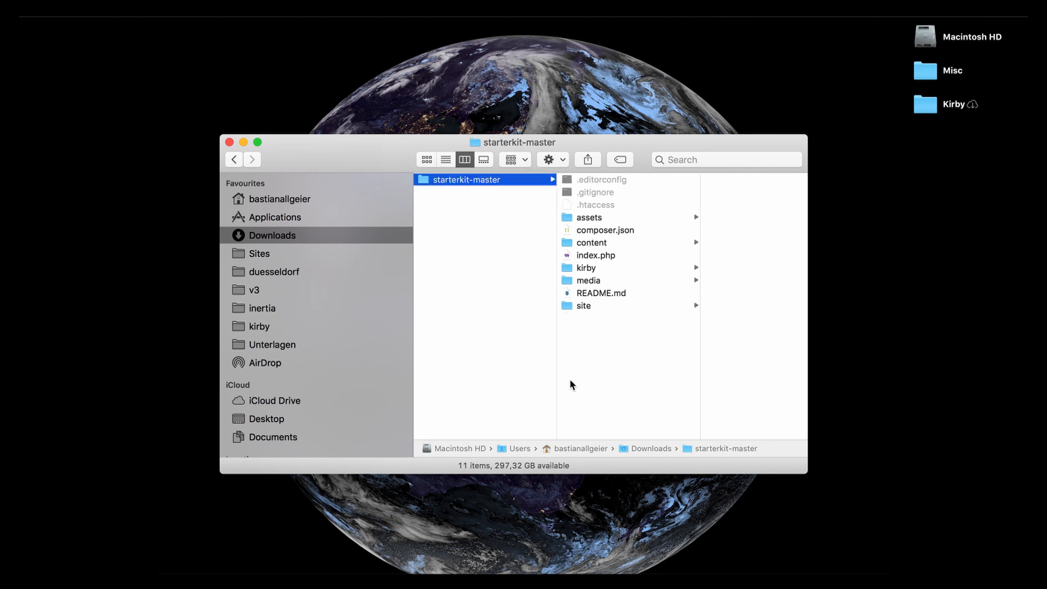
mouse_move(622, 372)
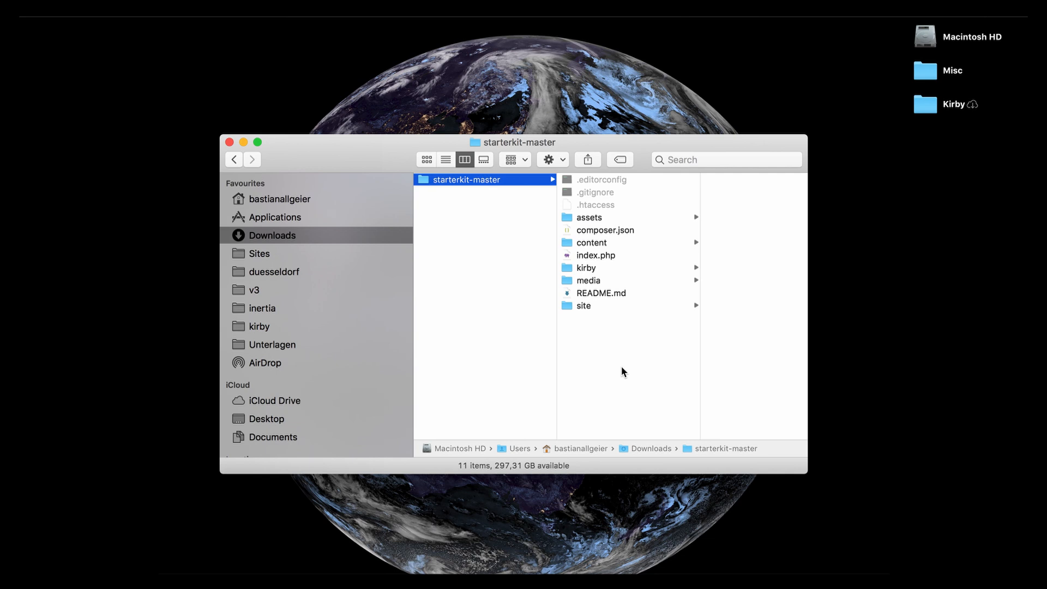
mouse_move(635, 261)
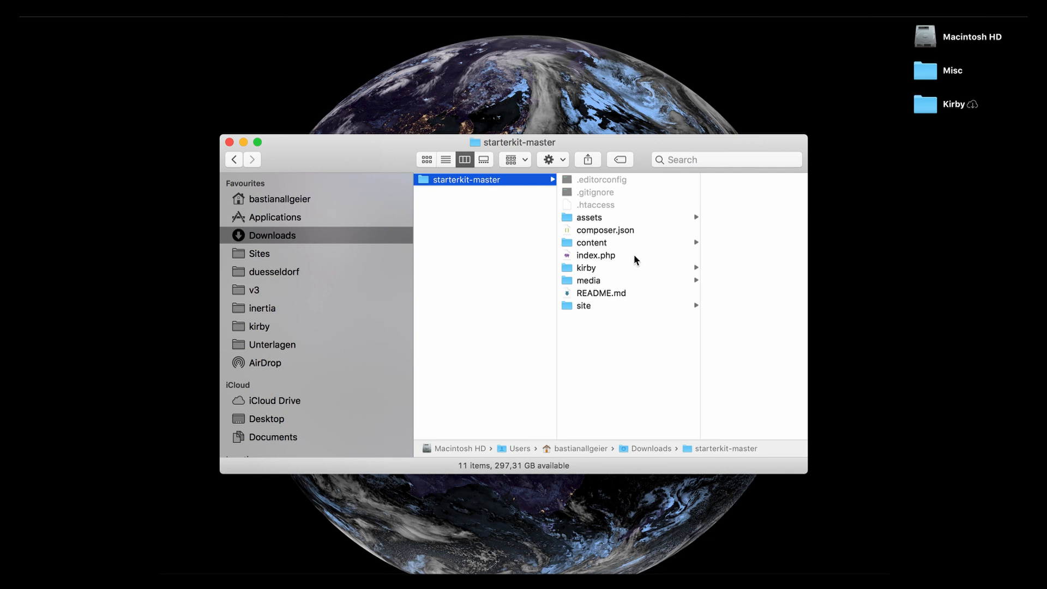